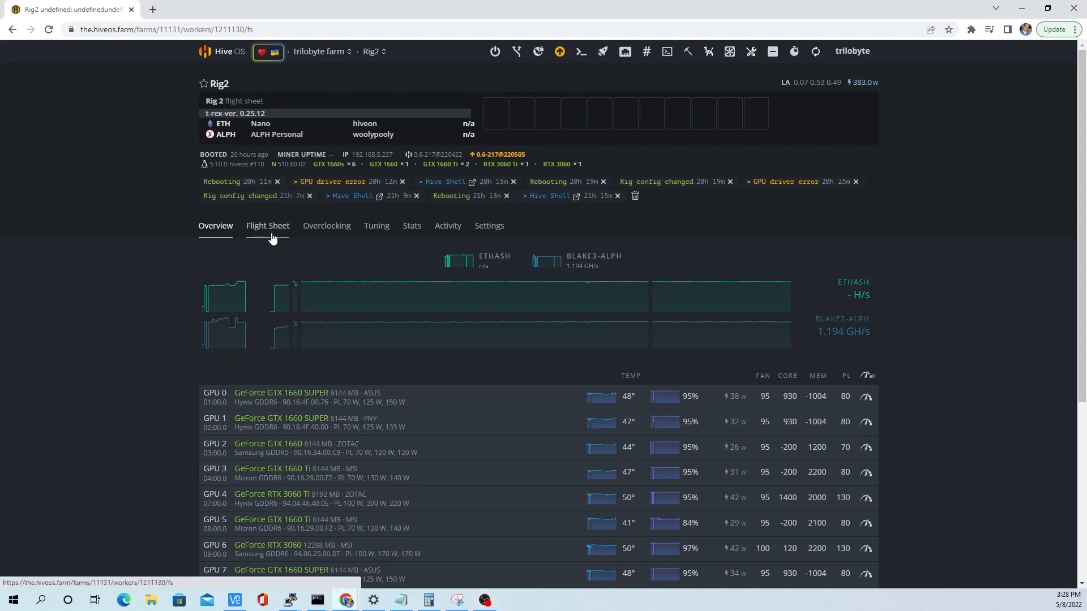
# Step: Go from Rig2's Flight Sheet tab to the farm's Flight Sheets manager page
pyautogui.click(268, 225)
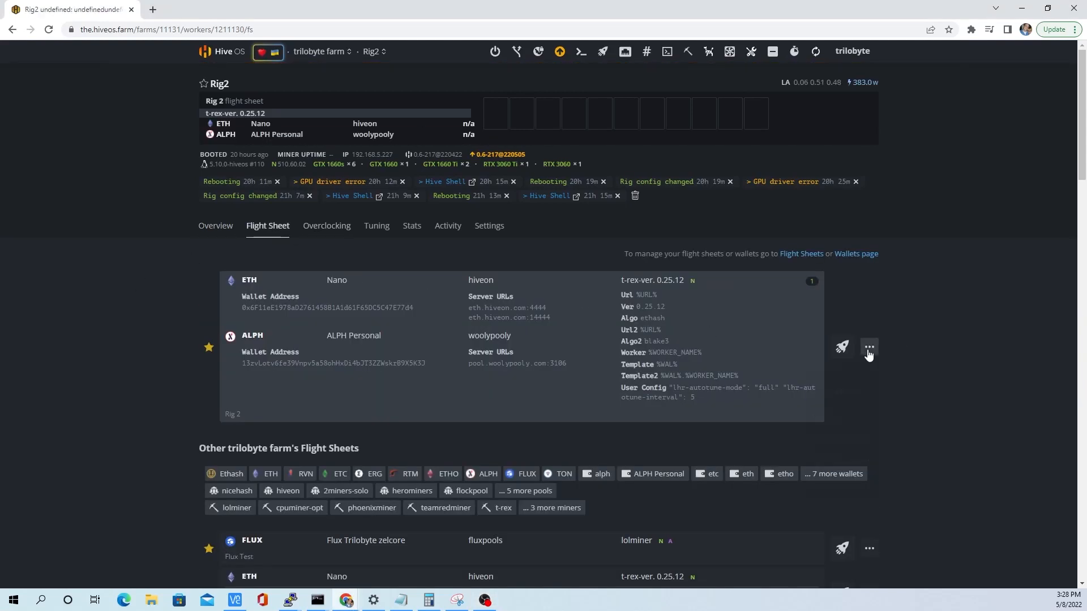
pyautogui.scroll(-3)
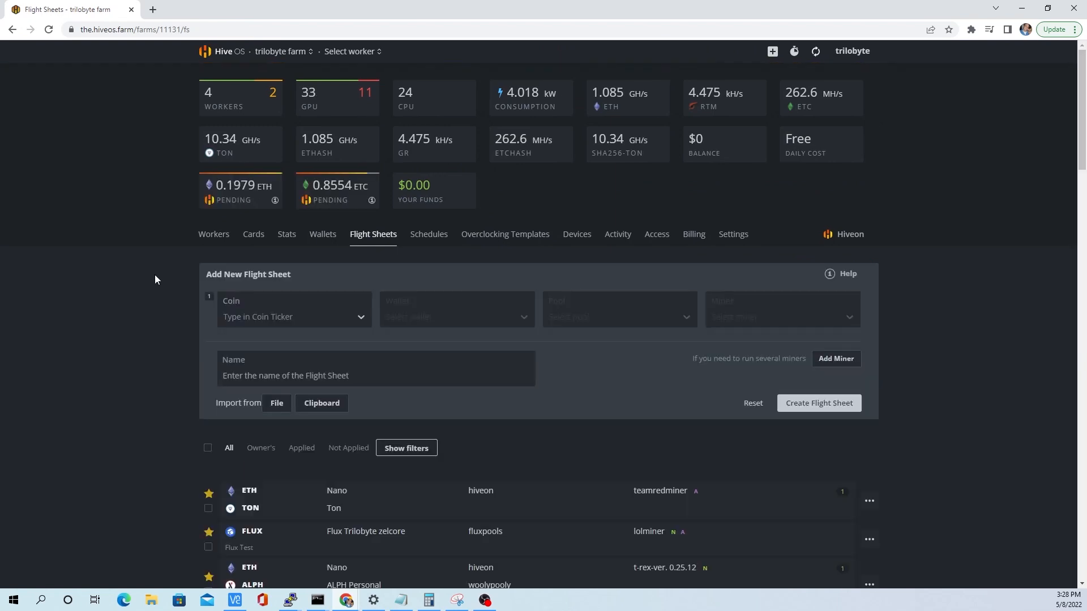
# Step: Create a new flight sheet with coin ETH, Nano wallet, Hiveon pool and NBMiner
pyautogui.click(293, 317)
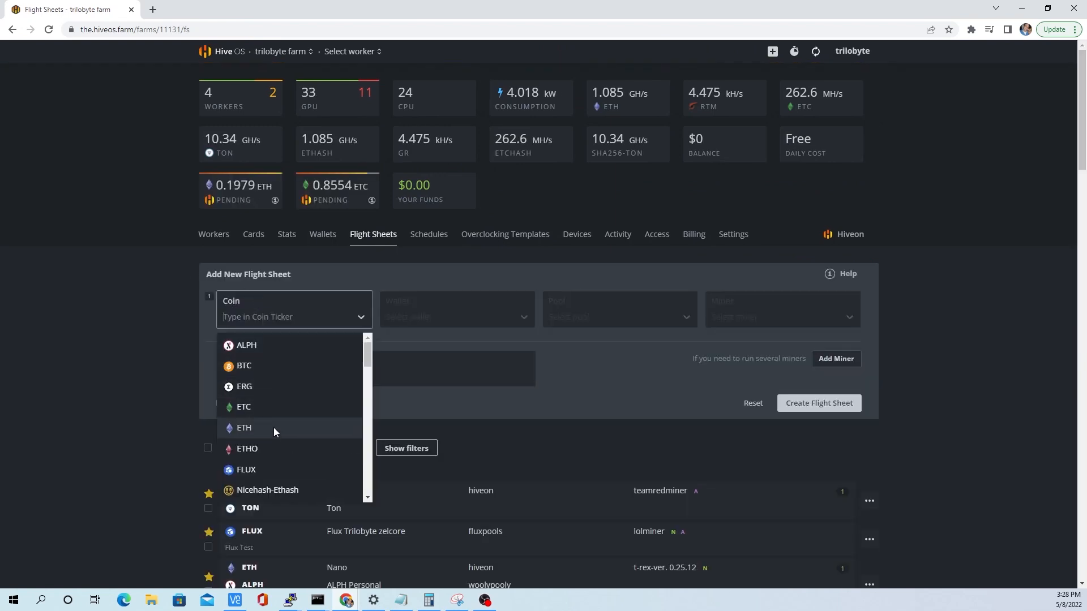
pyautogui.click(244, 428)
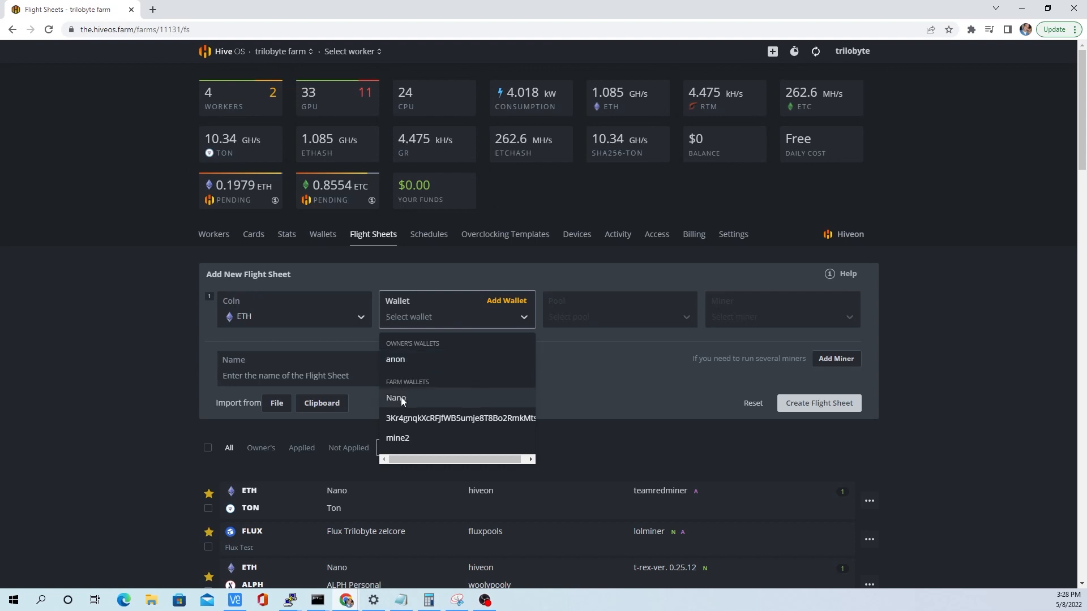
pyautogui.click(396, 397)
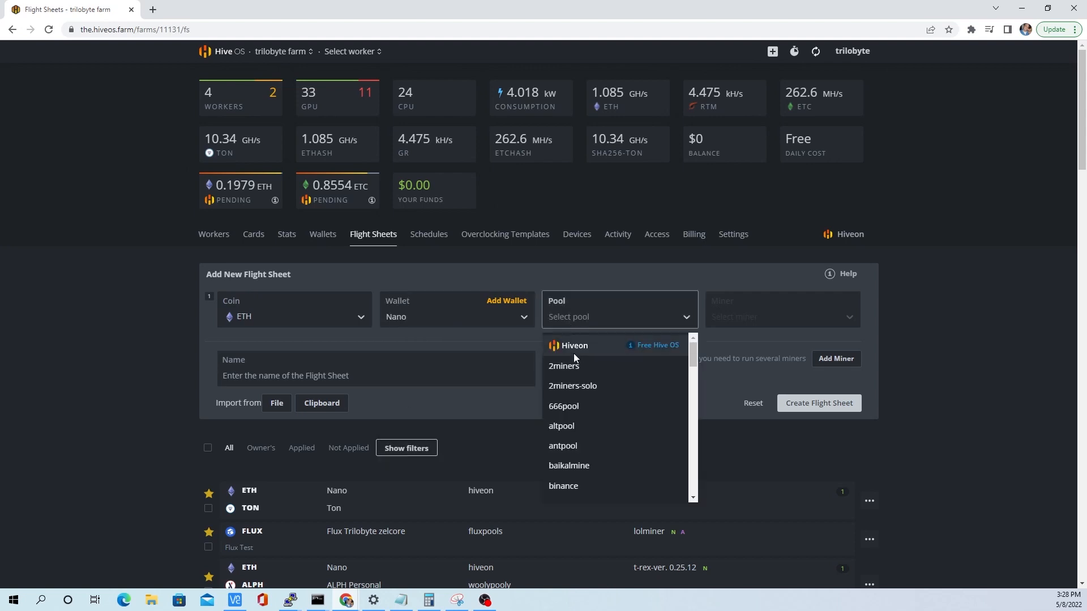
pyautogui.click(573, 345)
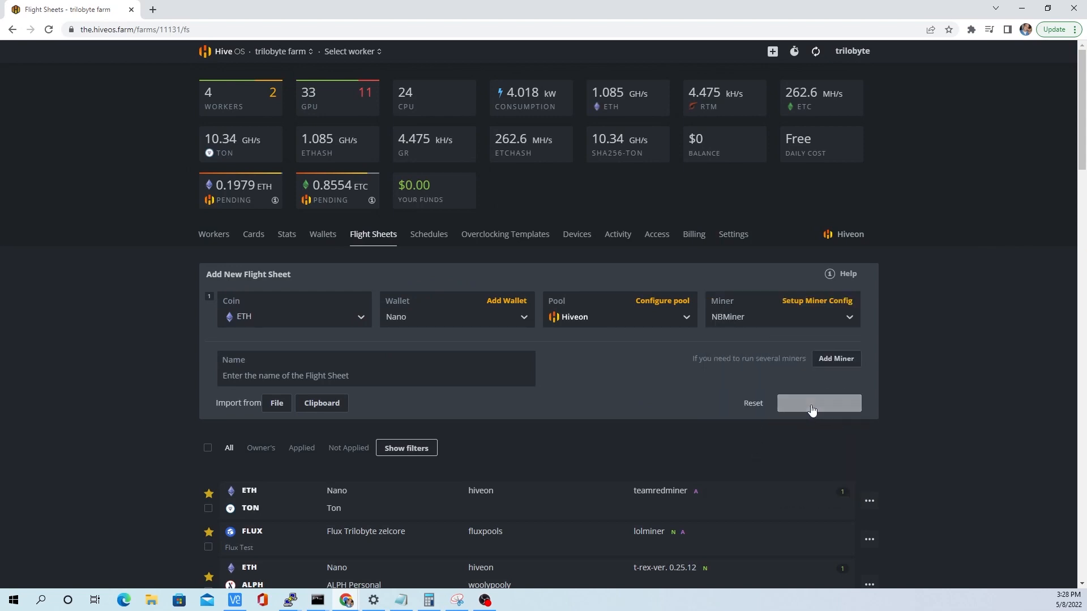
pyautogui.click(819, 404)
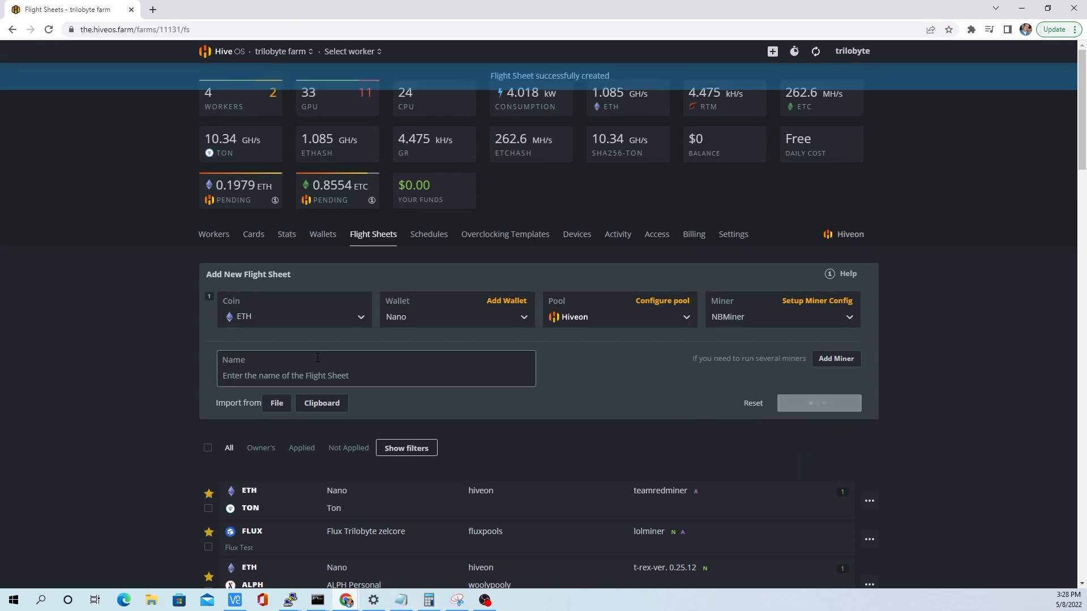
# Step: Rename the new ETH NBMiner flight sheet to 'LHR Unlock' and update it
pyautogui.scroll(-3)
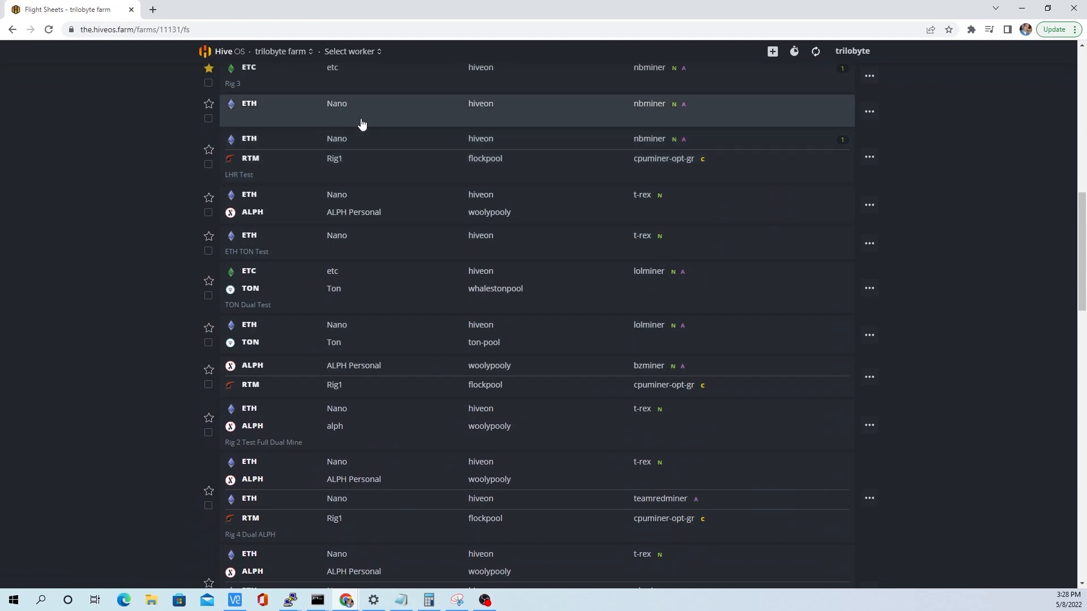
pyautogui.click(868, 114)
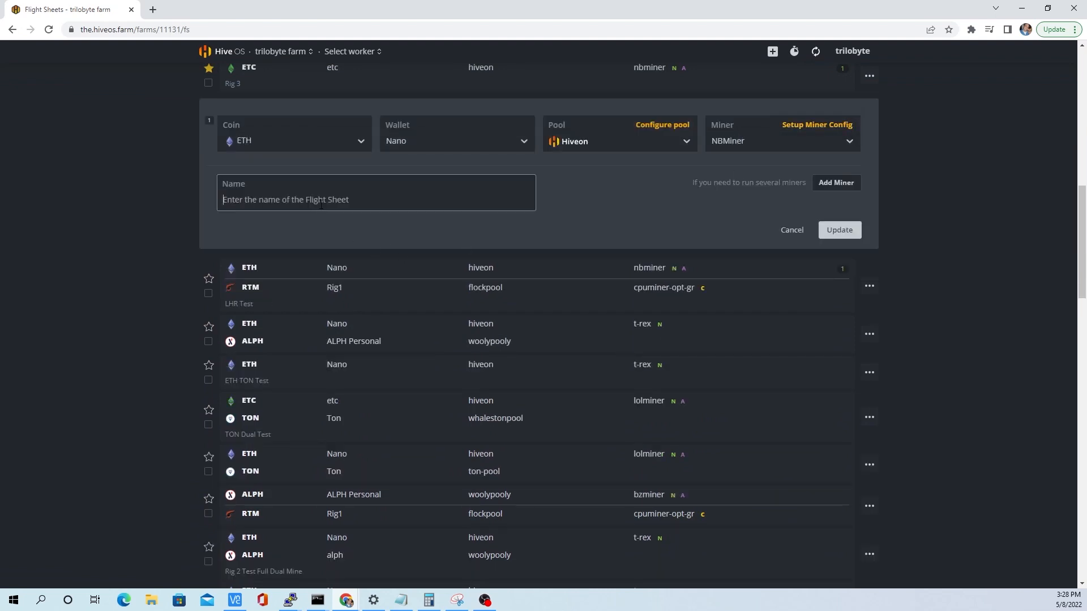
pyautogui.write('LHR Unlock')
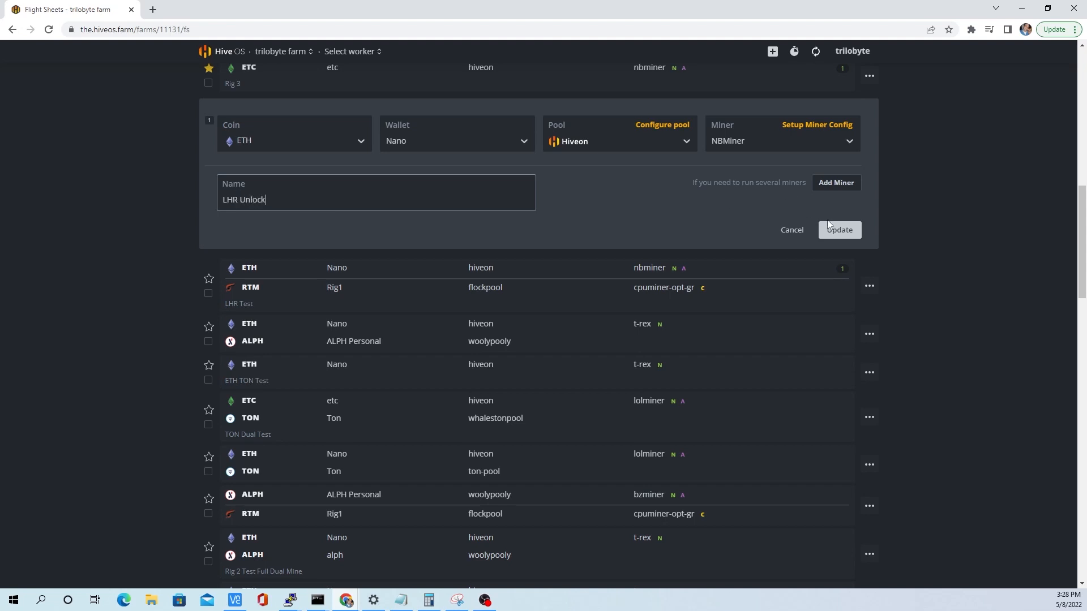
pyautogui.click(839, 230)
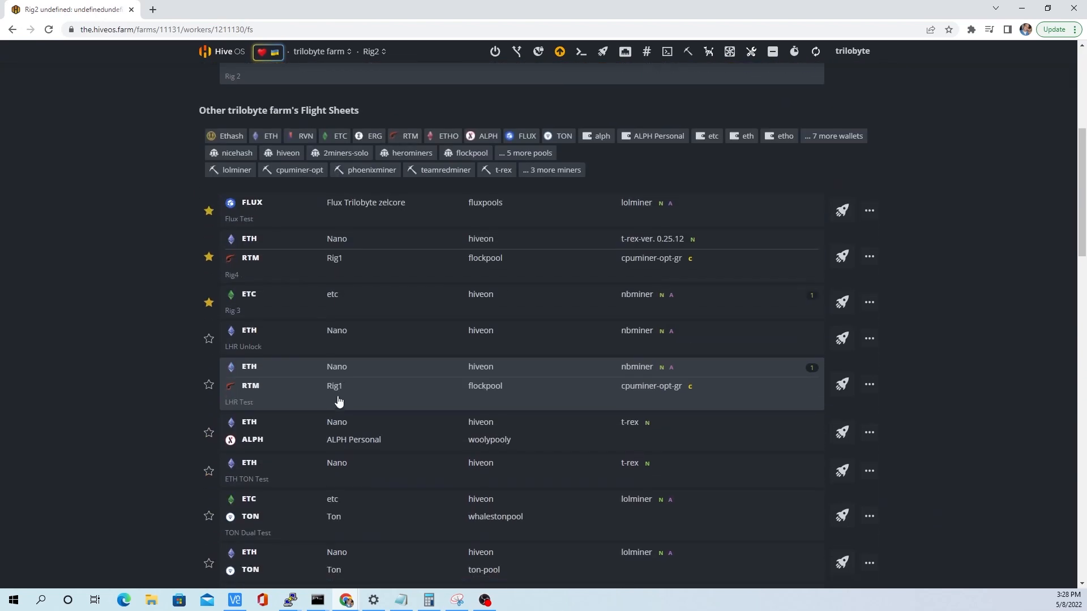
# Step: Launch the LHR Unlock flight sheet on Rig2 via its rocket icon
pyautogui.scroll(-3)
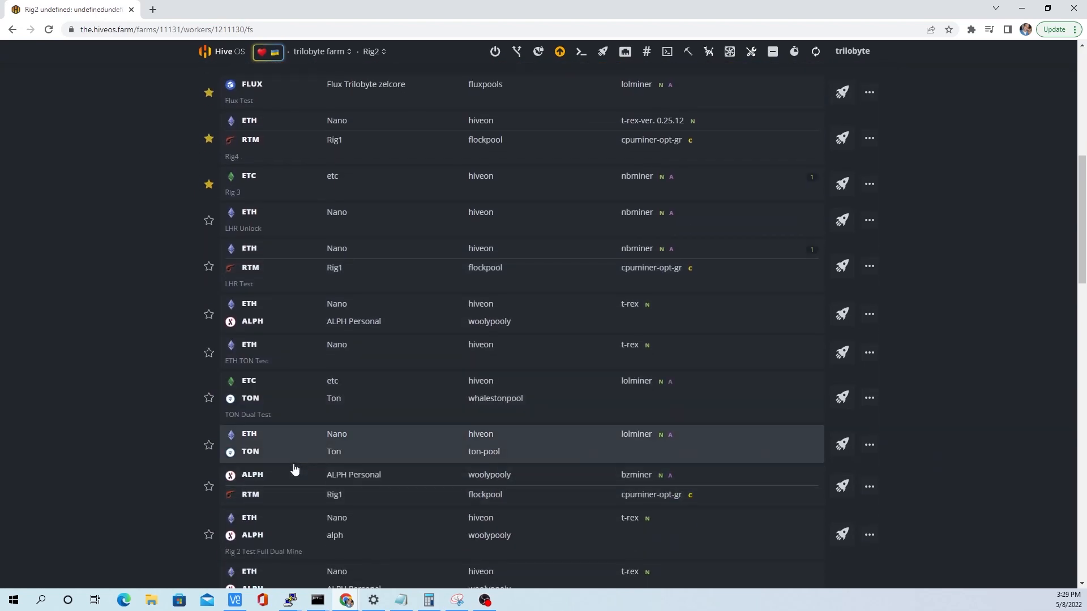
pyautogui.scroll(-3)
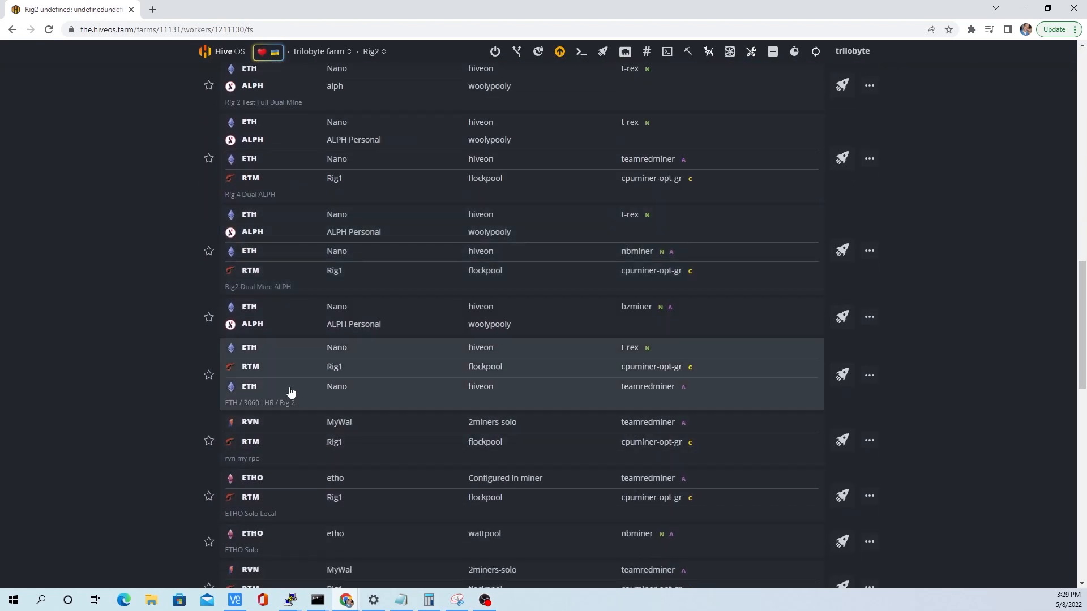
pyautogui.scroll(-3)
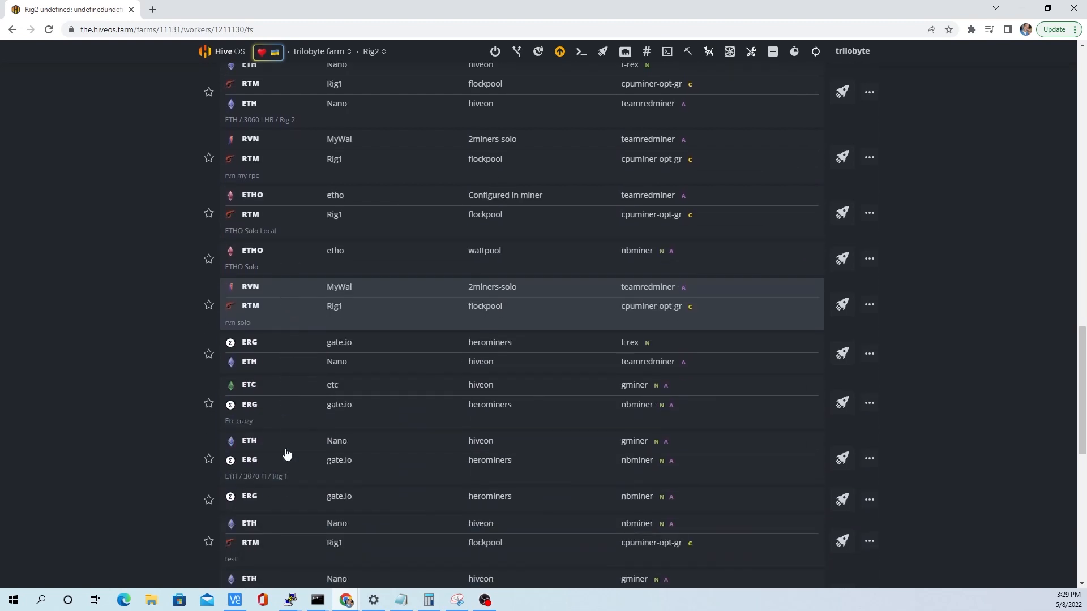
pyautogui.scroll(-3)
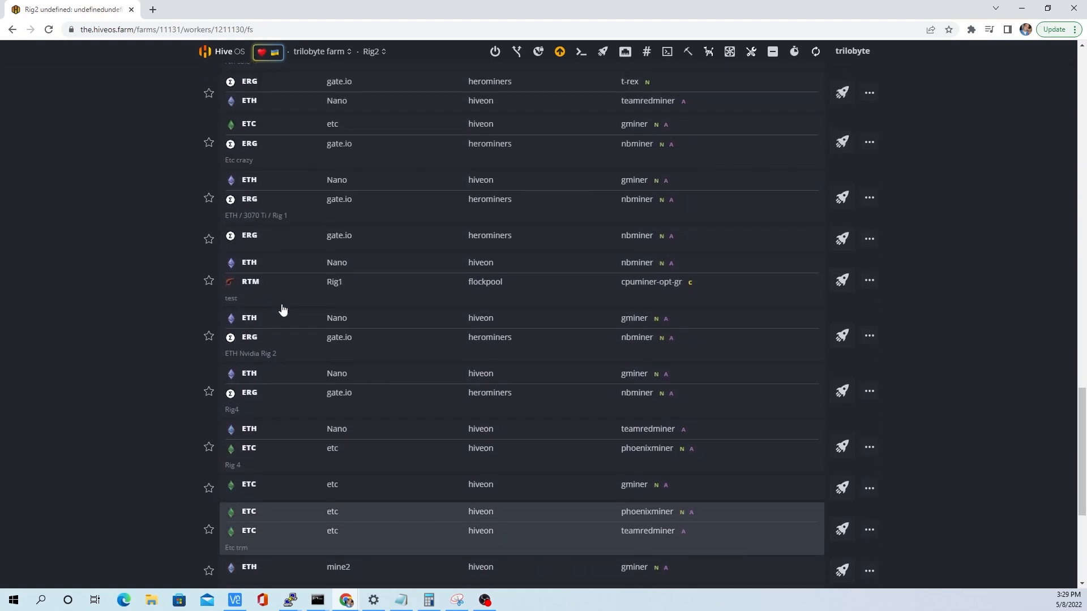
pyautogui.scroll(-3)
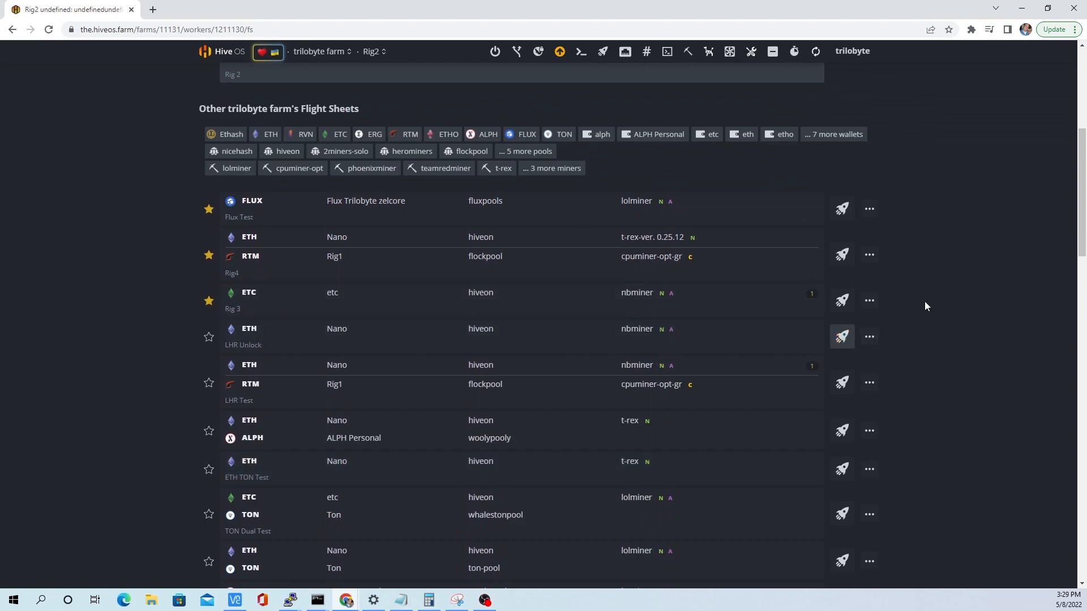
pyautogui.click(842, 337)
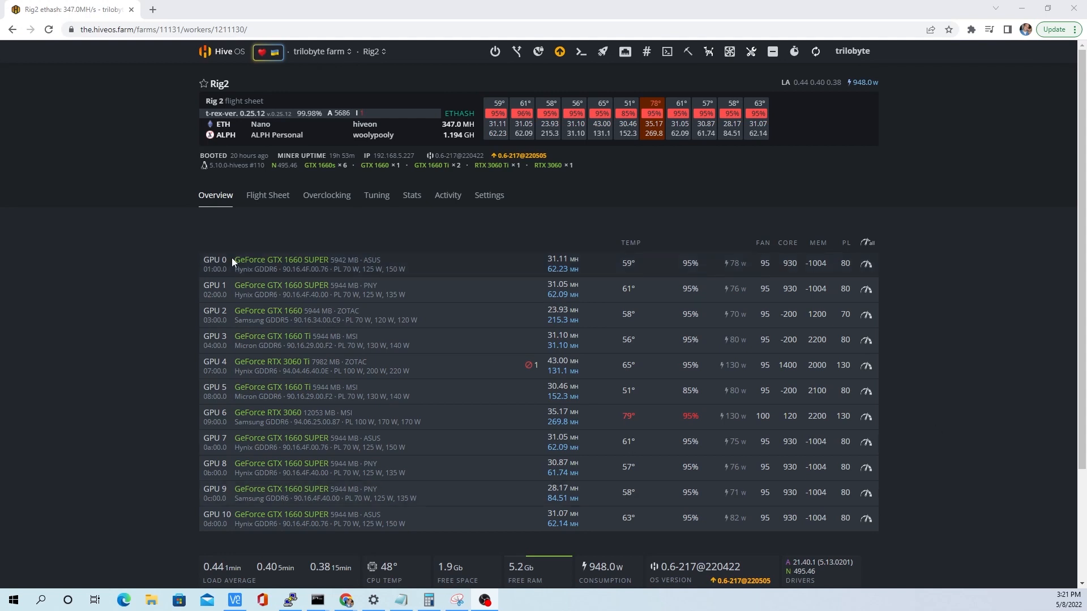
pyautogui.moveTo(373, 159)
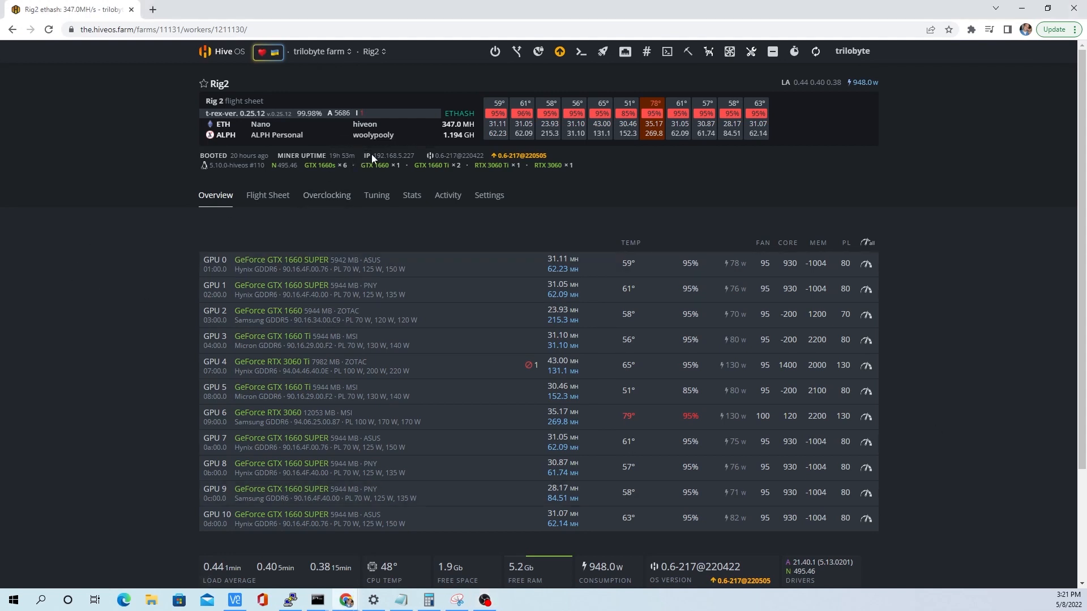
pyautogui.moveTo(415, 159)
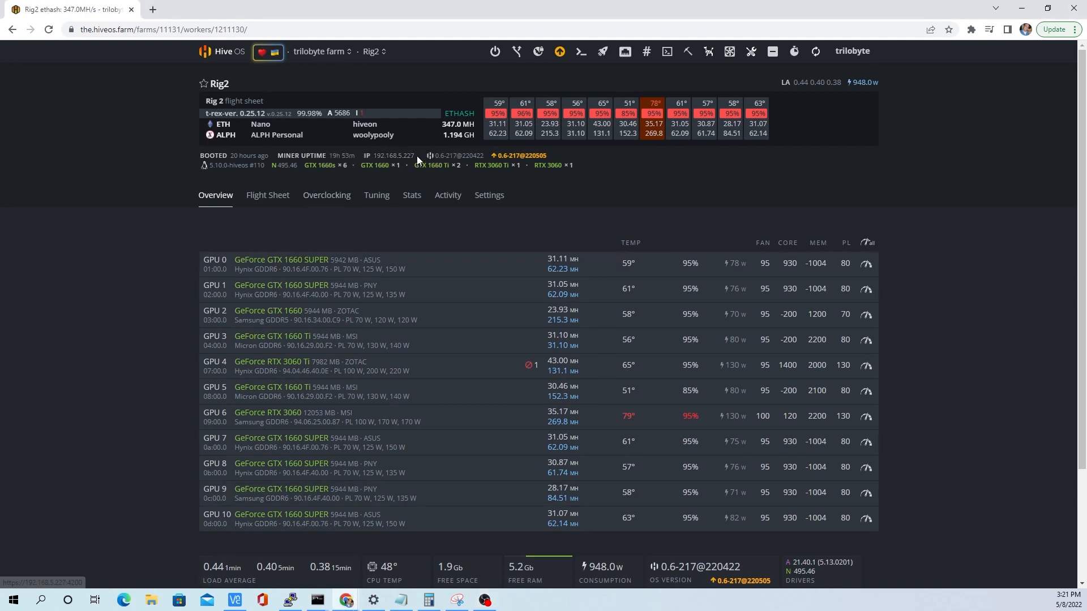
# Step: Log in to Rig2's shell as user and run nvidia-driver-update with the 510.60.02 .run URL
pyautogui.doubleClick(393, 155)
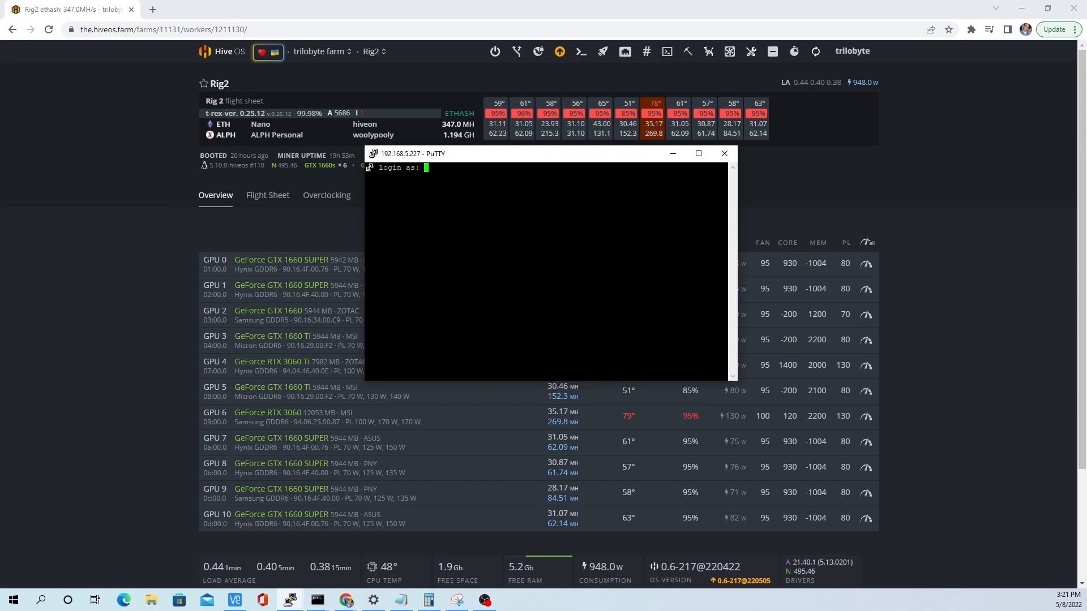
pyautogui.write('user')
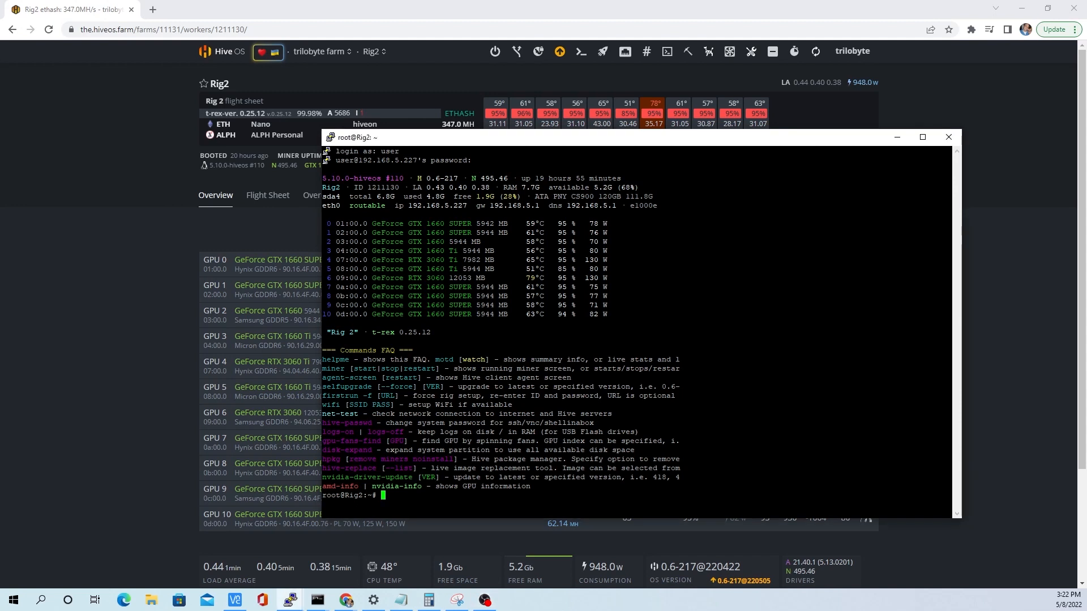
pyautogui.write('nvidia-driver-update https://us.download.nvidia.com/XFree86/Linux-x86_64/510.60.02/NVIDIA-Linux-x86_64-510.60.02.run')
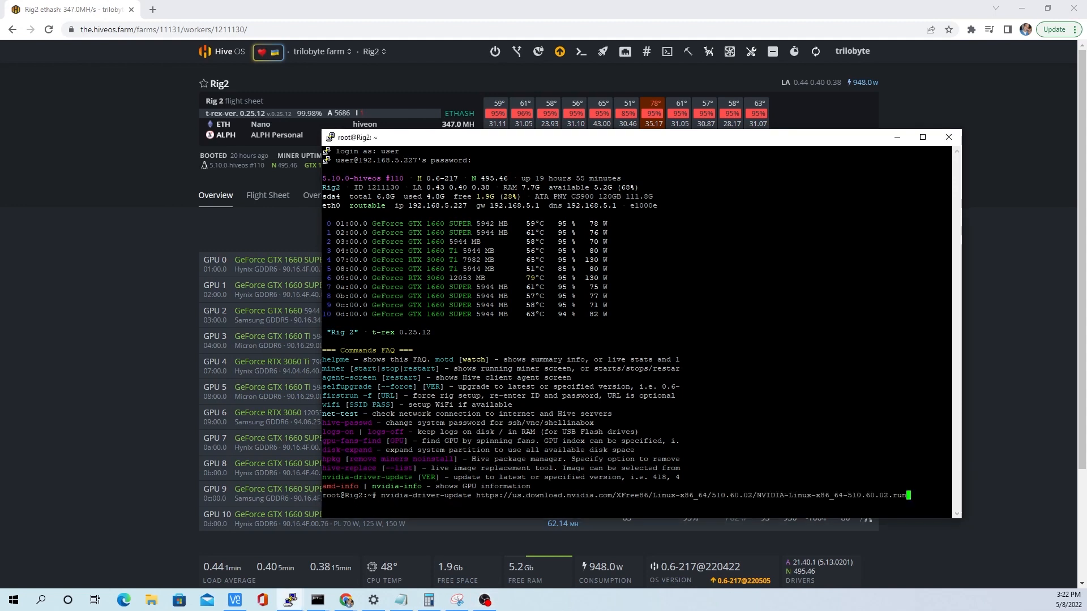
pyautogui.press('enter')
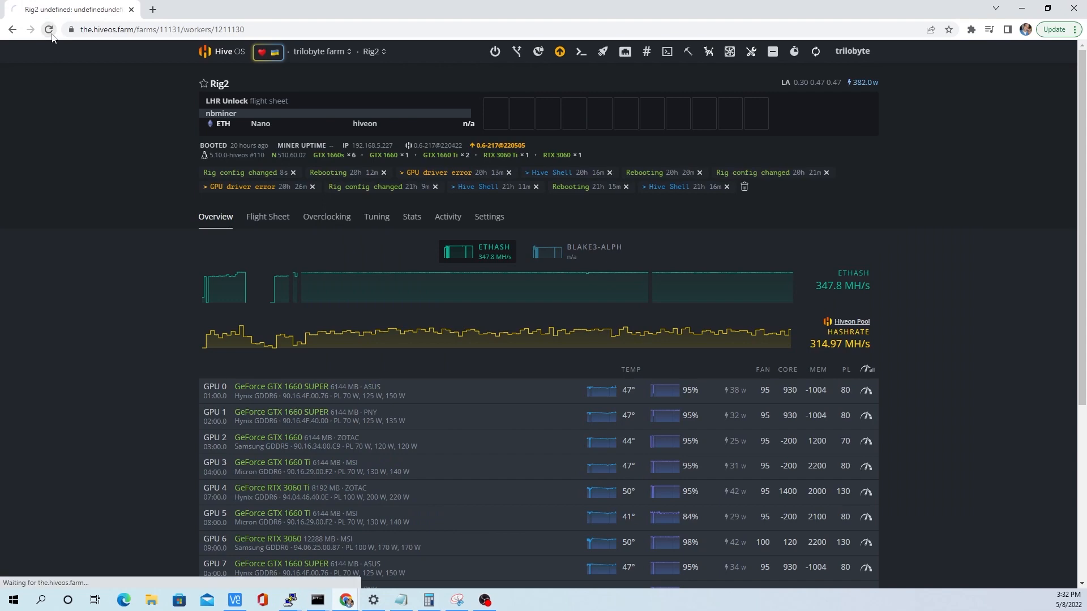
# Step: Reload Rig2's status page until it reports nbminer v41.0 on the LHR Unlock sheet
pyautogui.click(49, 30)
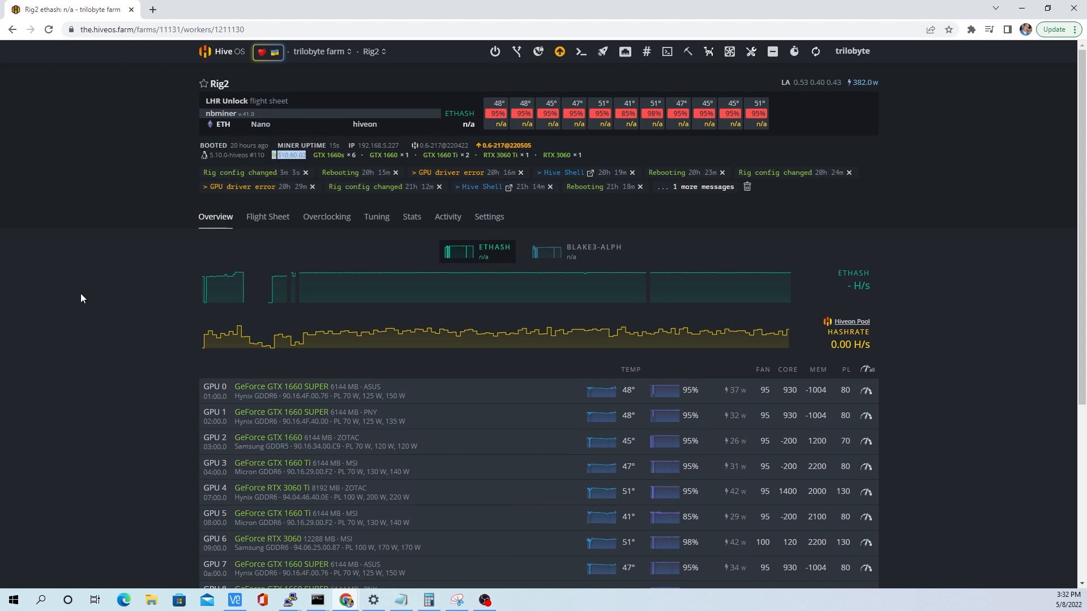
pyautogui.click(48, 29)
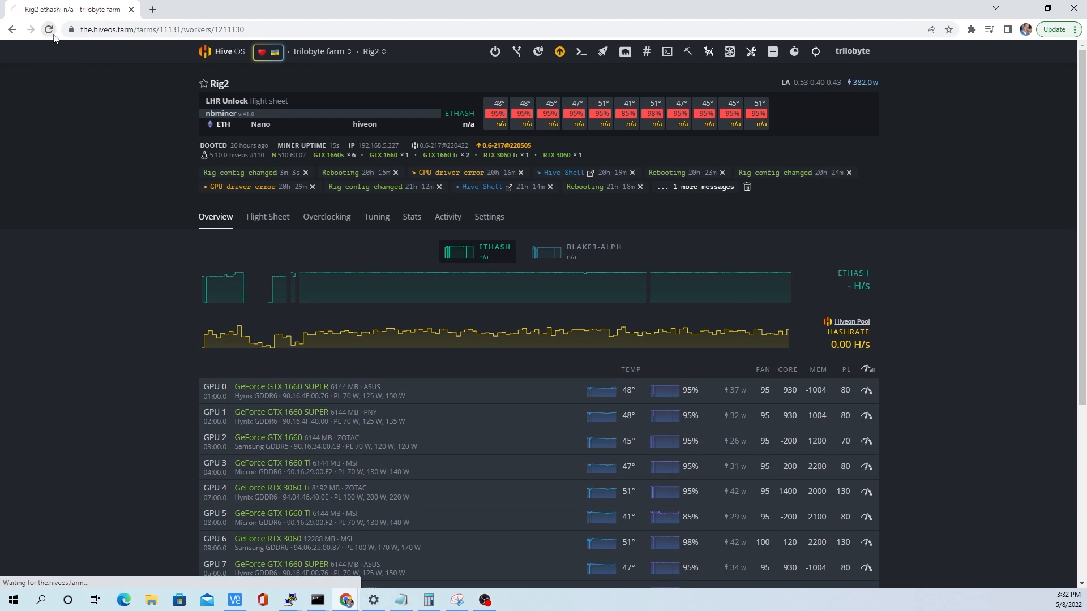
pyautogui.click(48, 29)
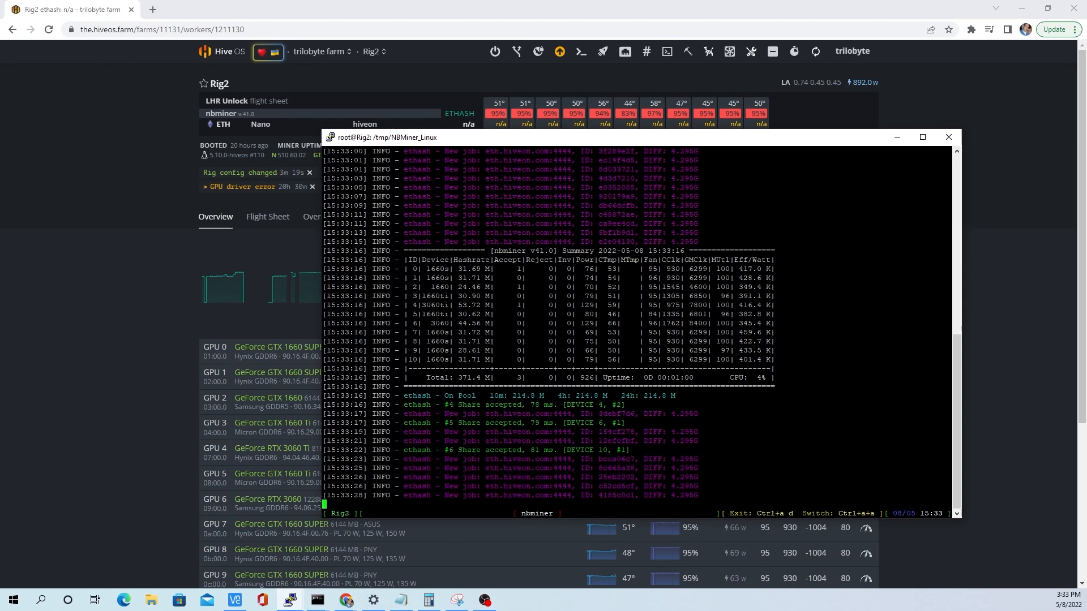
# Step: Detach from the miner, exit the shell, and refresh Rig2 to show 380.8 MH/s across all GPUs
pyautogui.press('ctrl+a d')
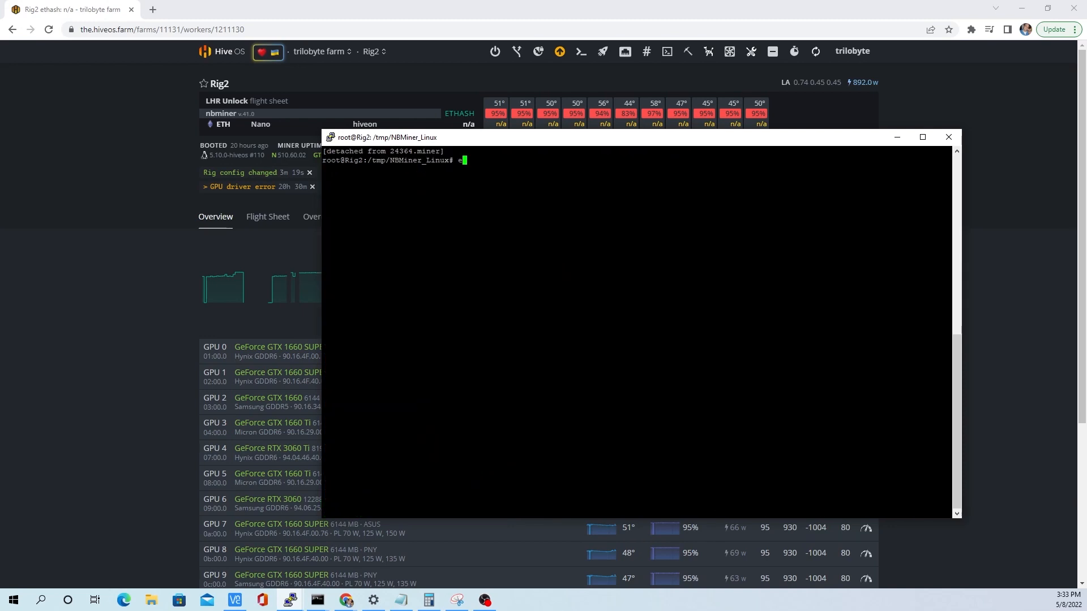
pyautogui.write('exit')
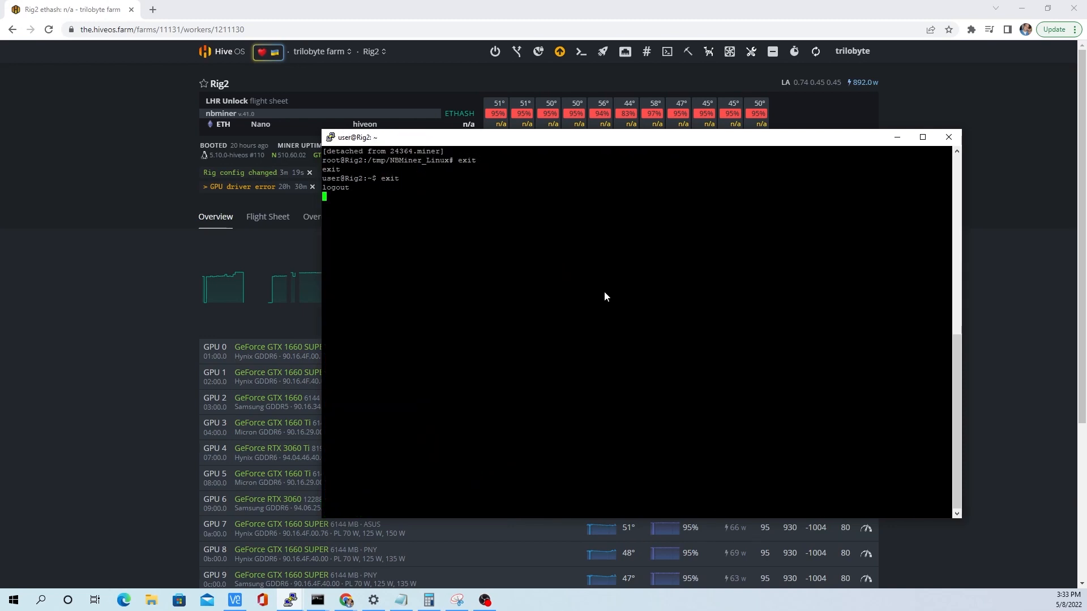
pyautogui.click(47, 30)
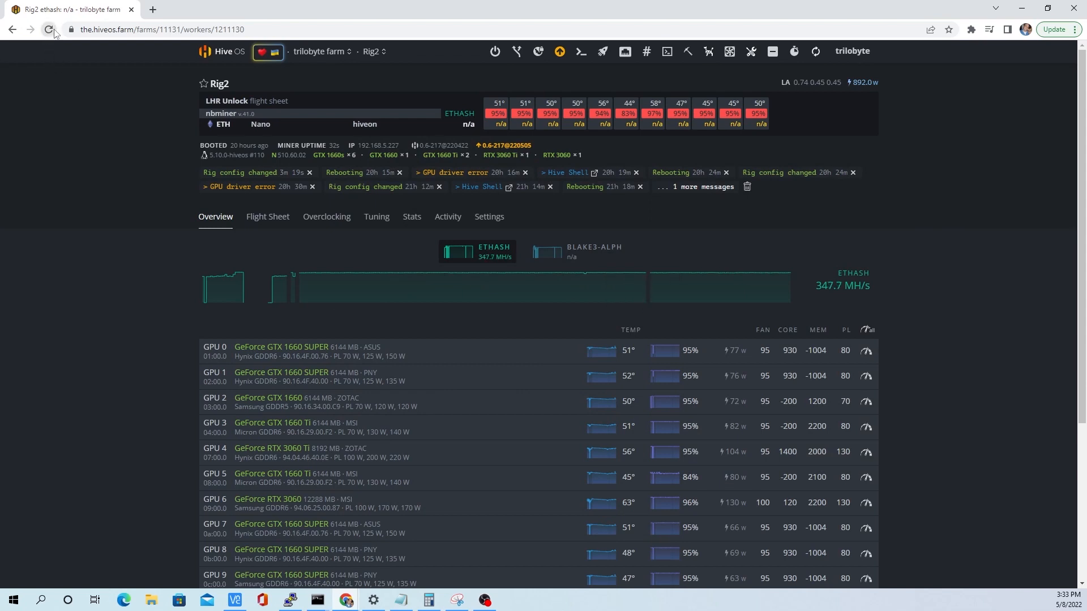
pyautogui.click(48, 30)
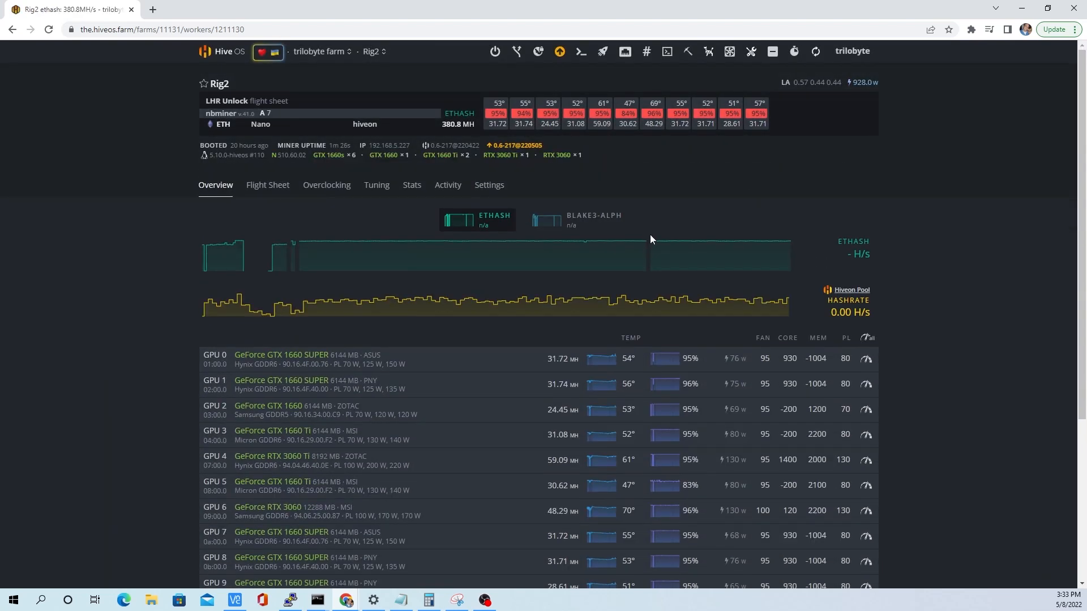
pyautogui.scroll(-3)
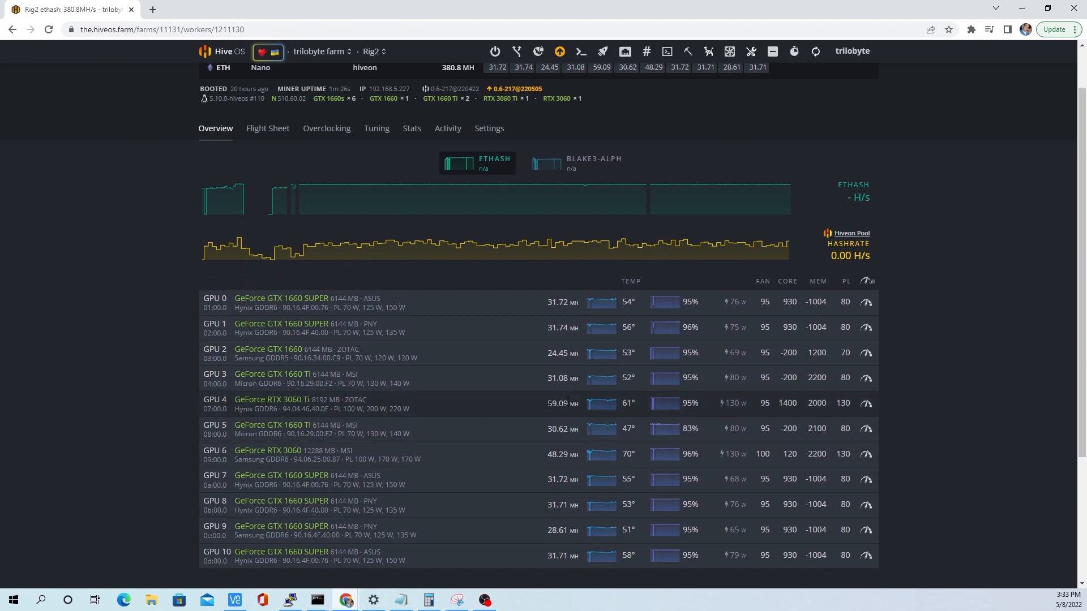
pyautogui.moveTo(588, 450)
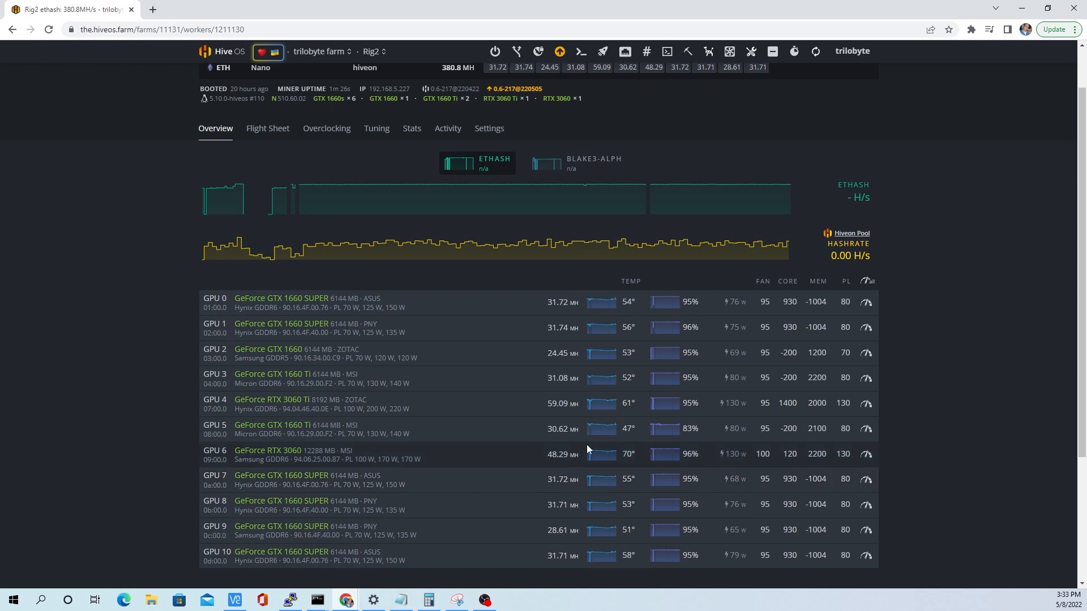